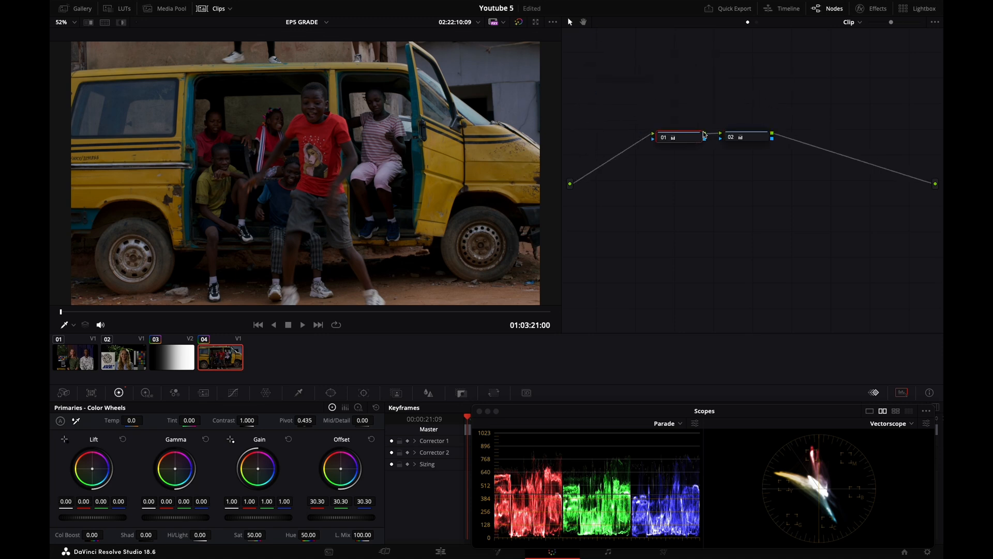
Type EXP to start labelling node 01 as EXPOSURE.
{"action": "type", "text": "EXPOSURE"}
{"action": "left_click", "coordinate": [748, 126]}
{"action": "type", "text": "CONTRAST"}
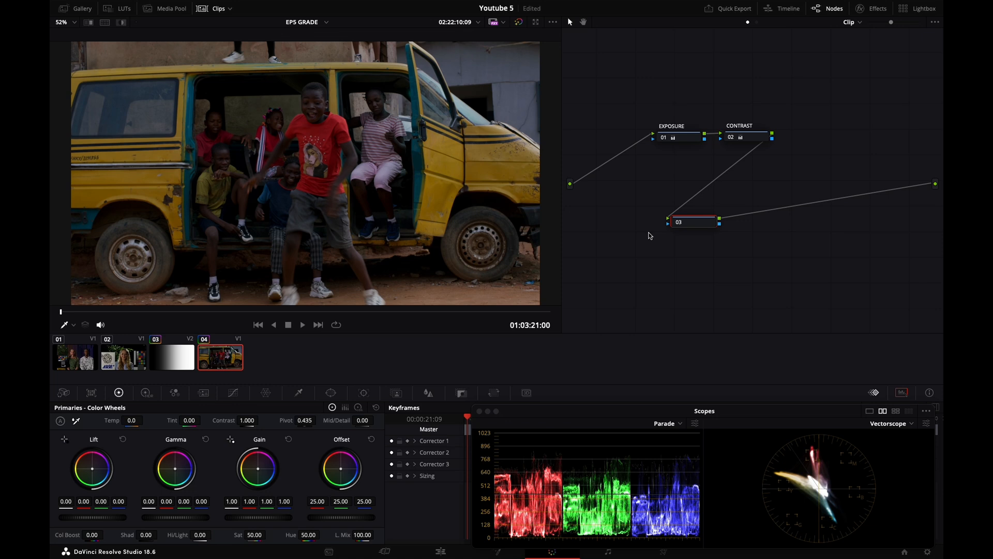
{"action": "mouse_move", "coordinate": [440, 398]}
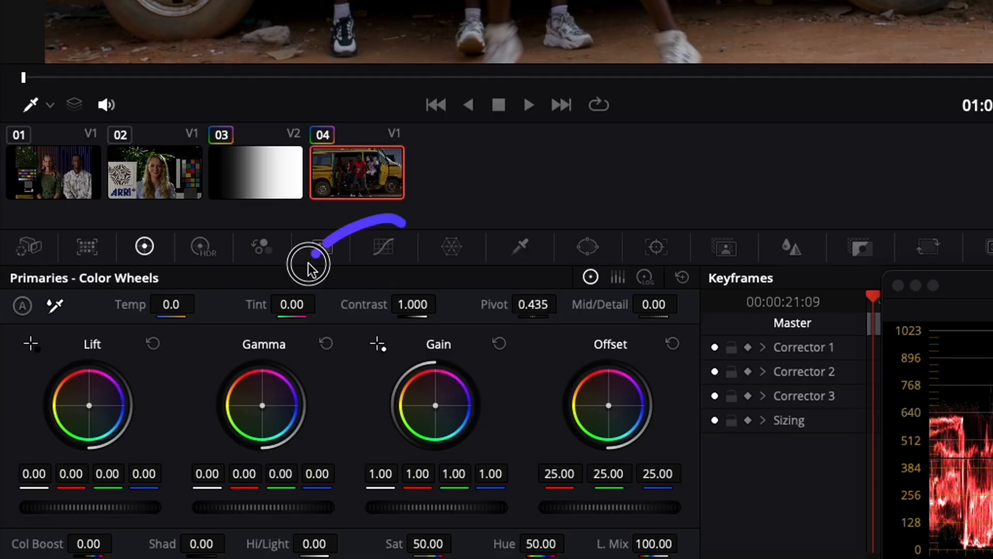
Open Custom curves, brighten then darken the clip on the Y curve, then flatten it.
{"action": "left_click", "coordinate": [383, 246]}
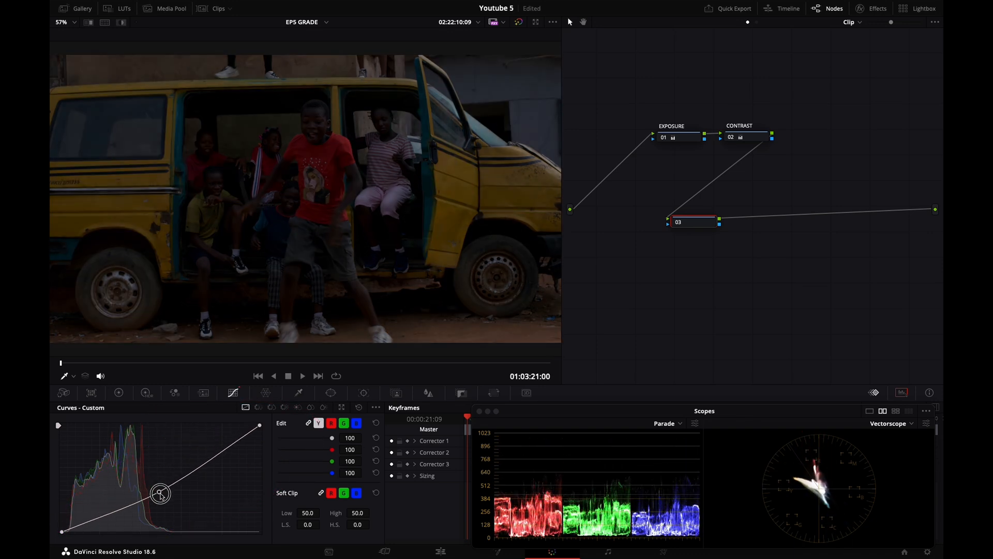
{"action": "left_click_drag", "start_coordinate": [160, 494], "coordinate": [138, 462]}
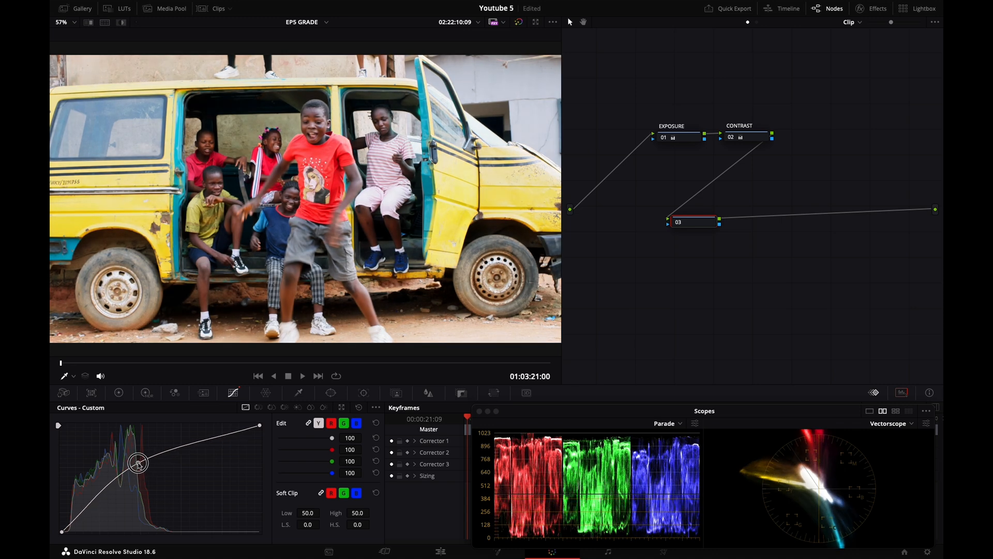
{"action": "left_click_drag", "start_coordinate": [138, 462], "coordinate": [174, 507]}
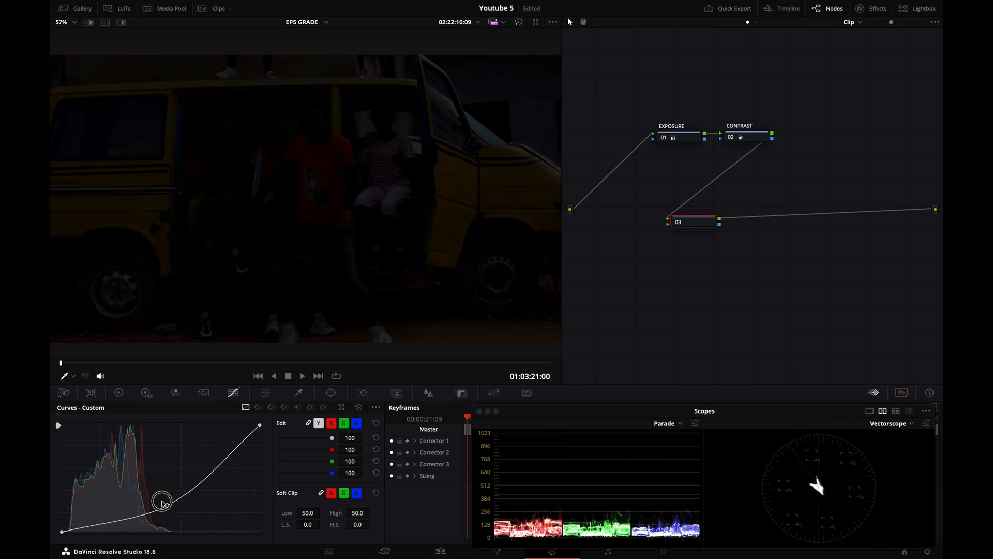
{"action": "left_click_drag", "start_coordinate": [161, 503], "coordinate": [162, 496]}
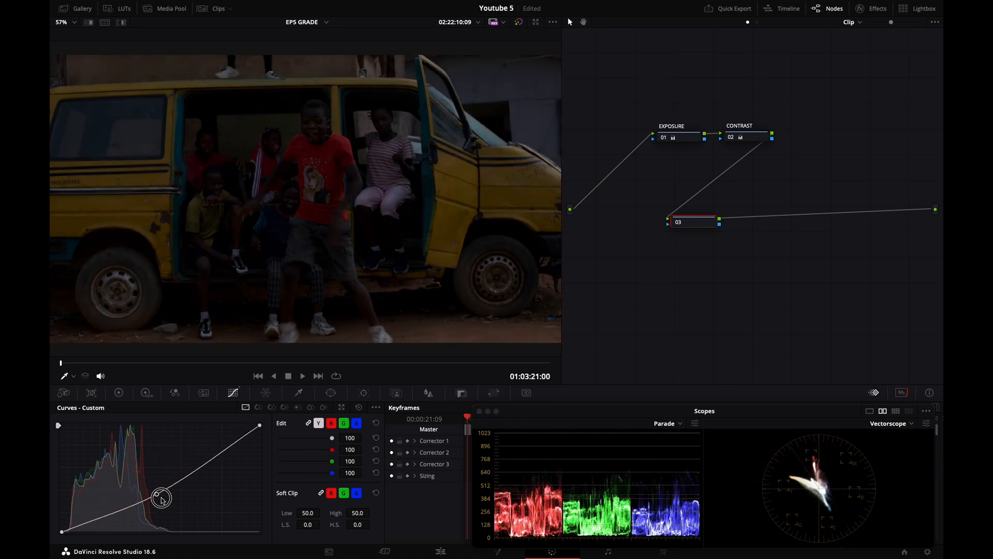
{"action": "left_click_drag", "start_coordinate": [162, 497], "coordinate": [146, 473]}
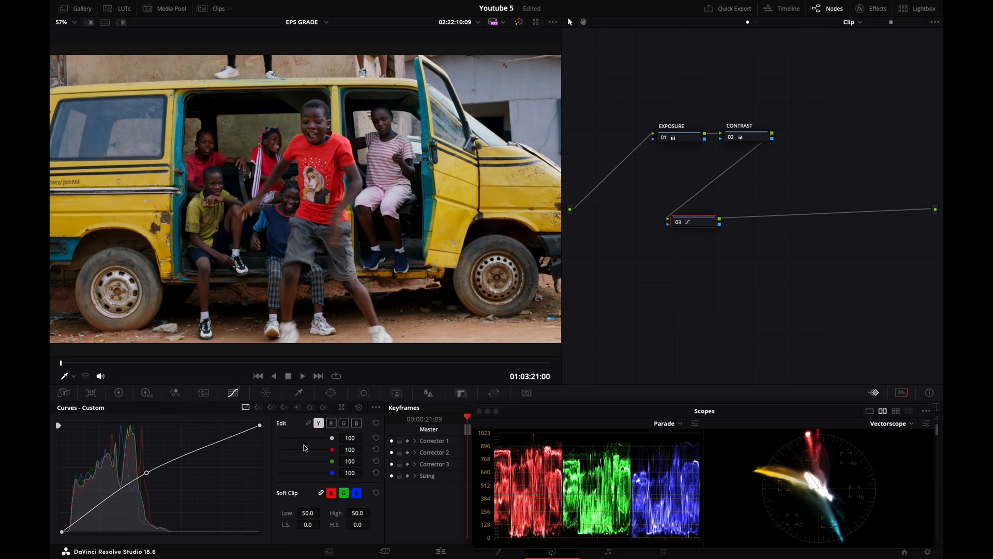
{"action": "mouse_move", "coordinate": [148, 477]}
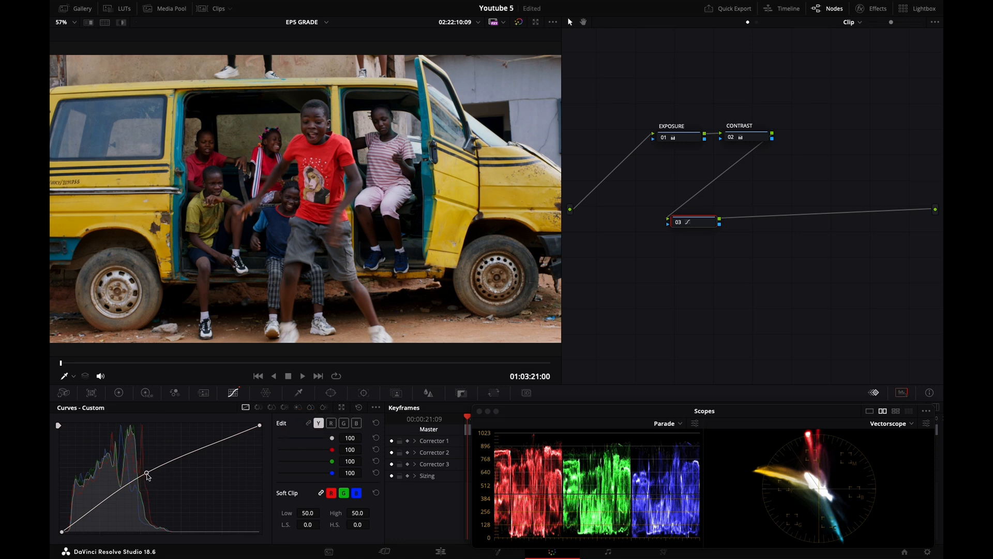
{"action": "left_click_drag", "start_coordinate": [147, 475], "coordinate": [139, 467]}
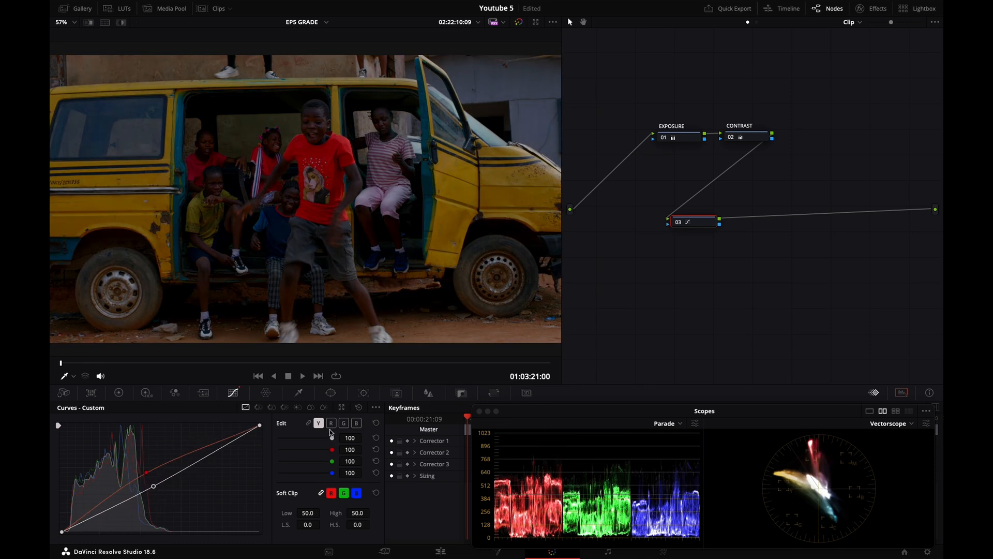
Edit the red channel curve alone and raise it to warm the image.
{"action": "left_click", "coordinate": [330, 423]}
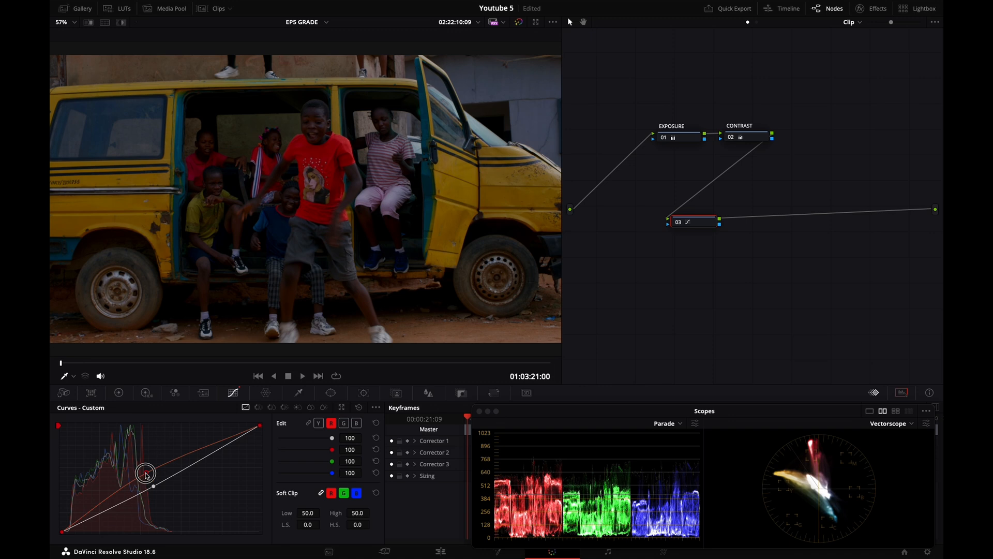
{"action": "left_click_drag", "start_coordinate": [147, 481], "coordinate": [147, 472]}
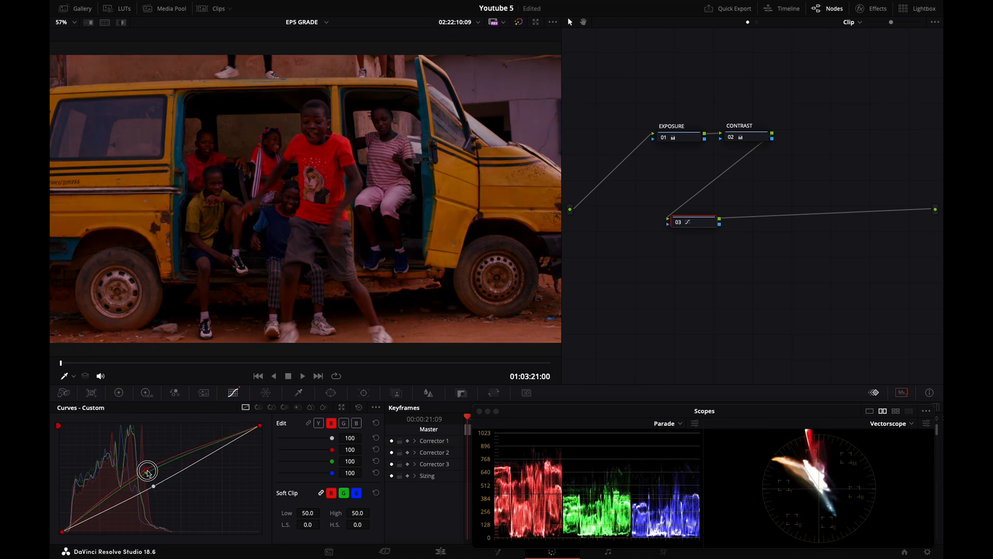
{"action": "left_click_drag", "start_coordinate": [146, 471], "coordinate": [145, 472]}
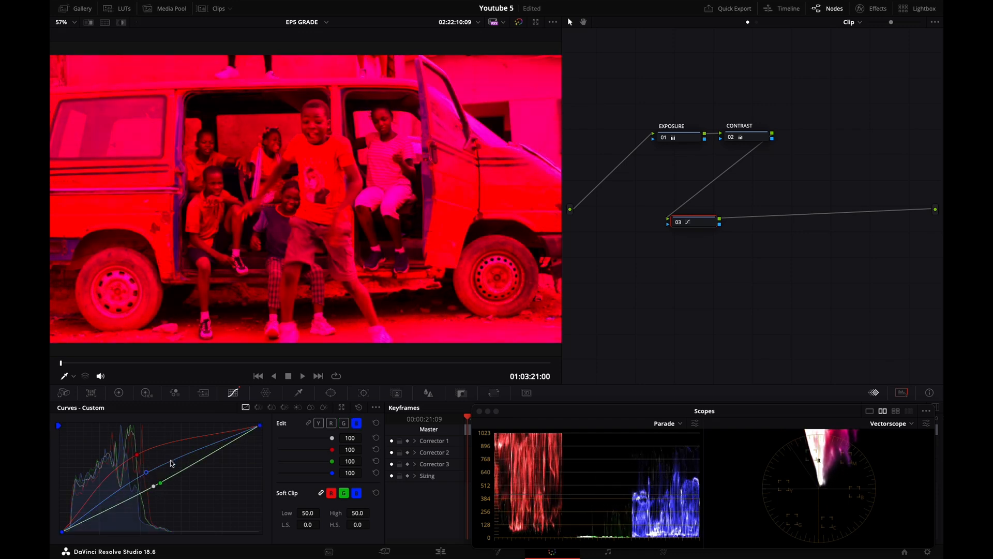
Push the blue curve up for magenta, then down for red, then partway back.
{"action": "left_click_drag", "start_coordinate": [144, 471], "coordinate": [140, 467]}
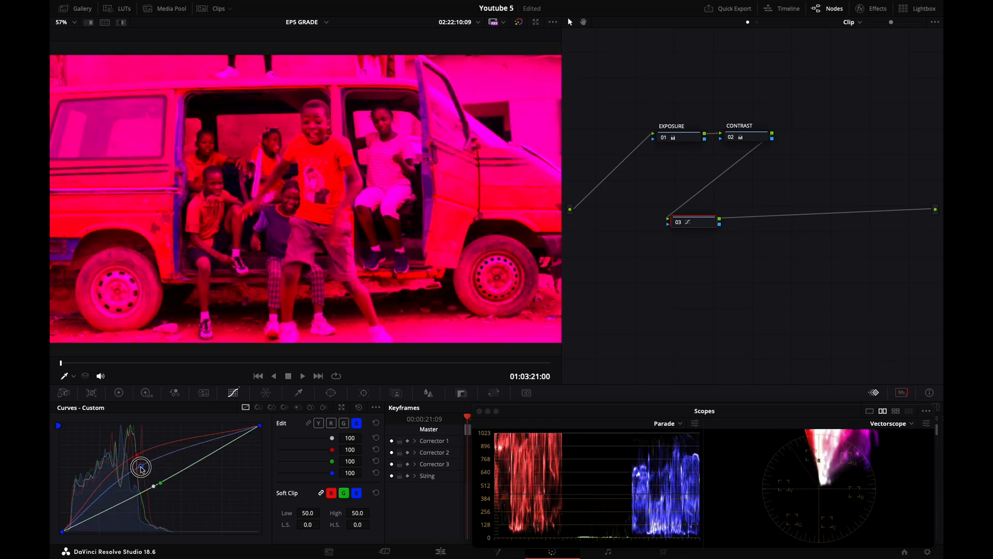
{"action": "left_click_drag", "start_coordinate": [141, 467], "coordinate": [157, 490]}
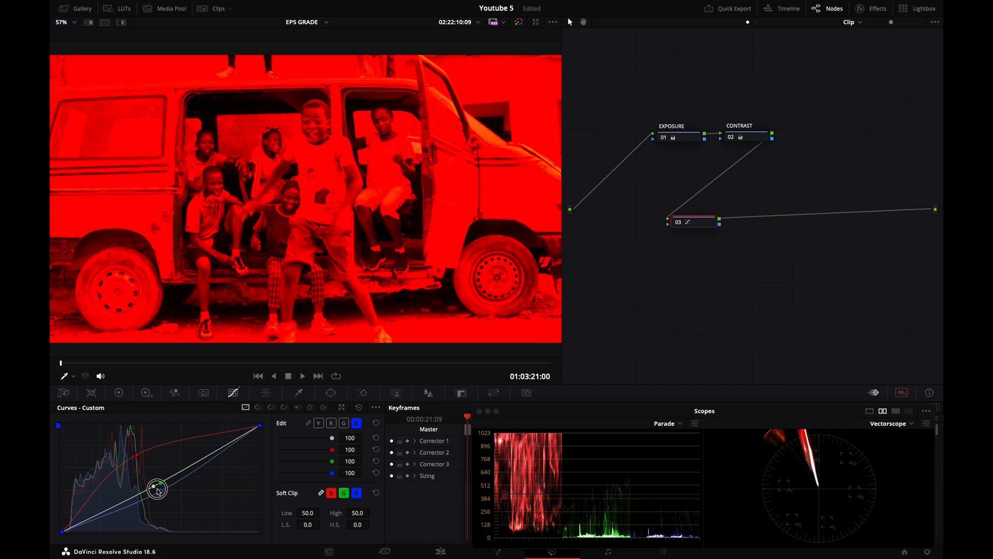
{"action": "left_click_drag", "start_coordinate": [156, 488], "coordinate": [146, 476]}
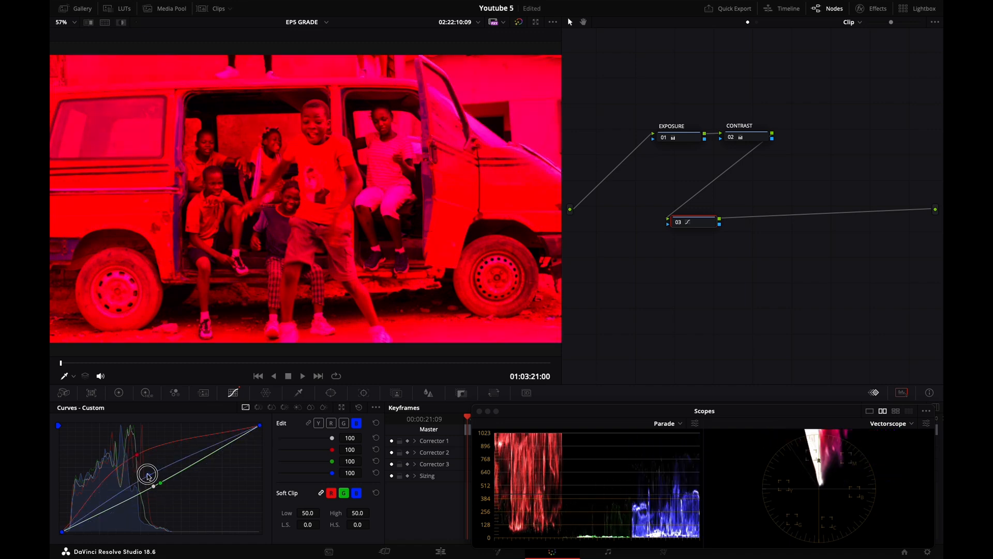
{"action": "left_click_drag", "start_coordinate": [147, 475], "coordinate": [152, 485]}
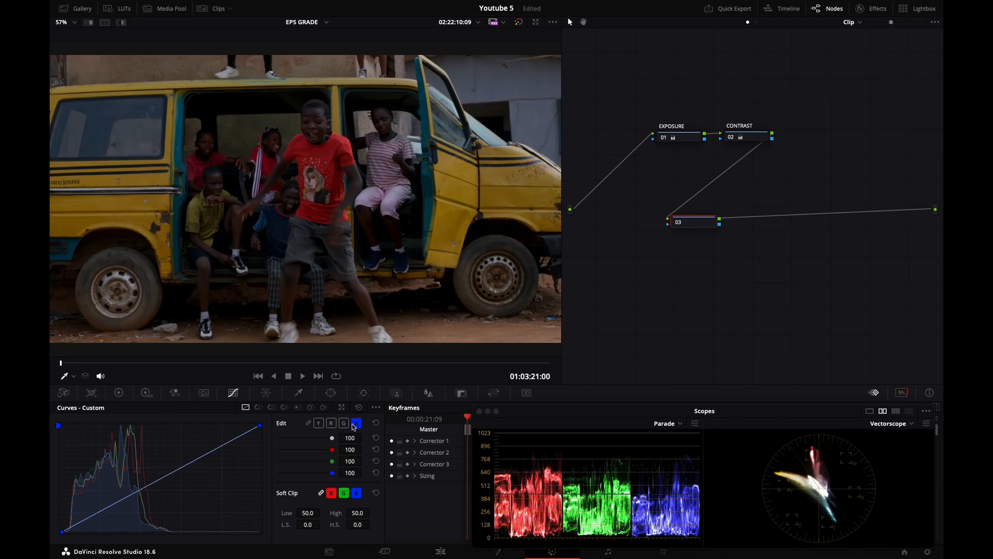
{"action": "left_click", "coordinate": [319, 423]}
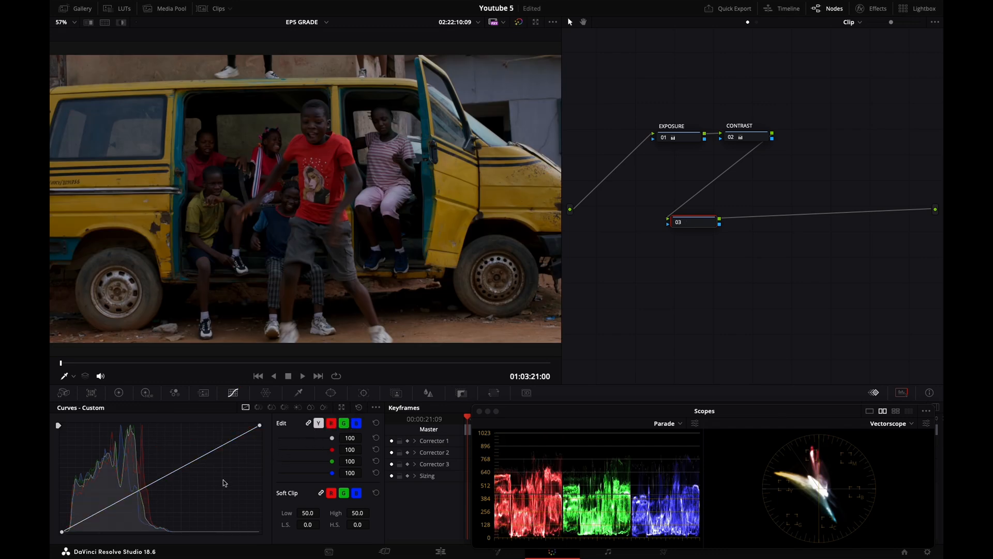
{"action": "mouse_move", "coordinate": [166, 479]}
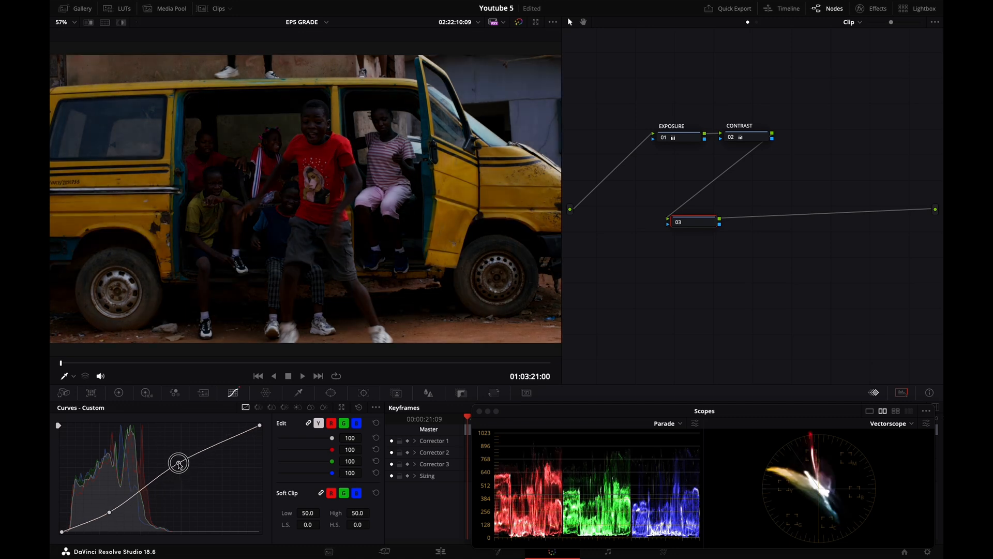
{"action": "left_click_drag", "start_coordinate": [180, 462], "coordinate": [107, 511]}
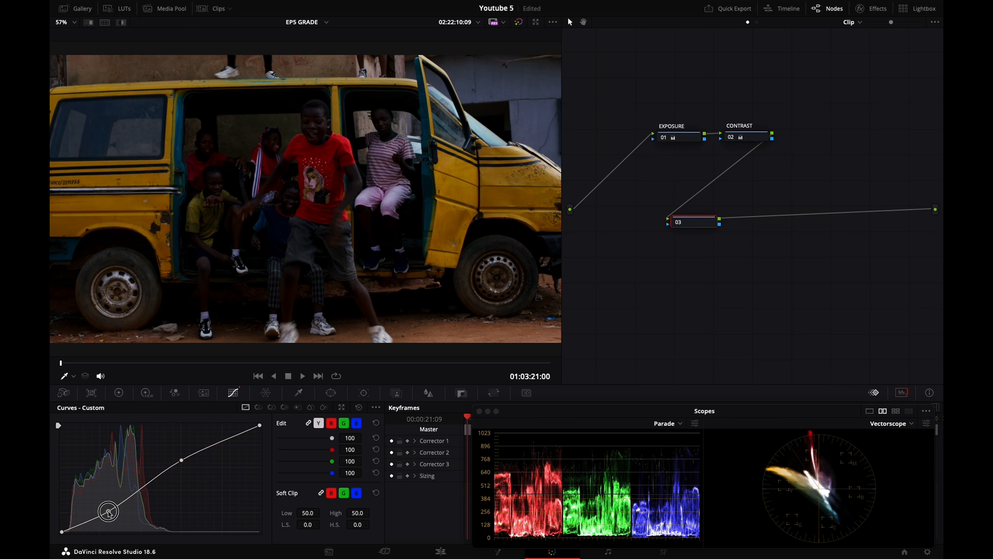
{"action": "left_click_drag", "start_coordinate": [109, 511], "coordinate": [107, 508]}
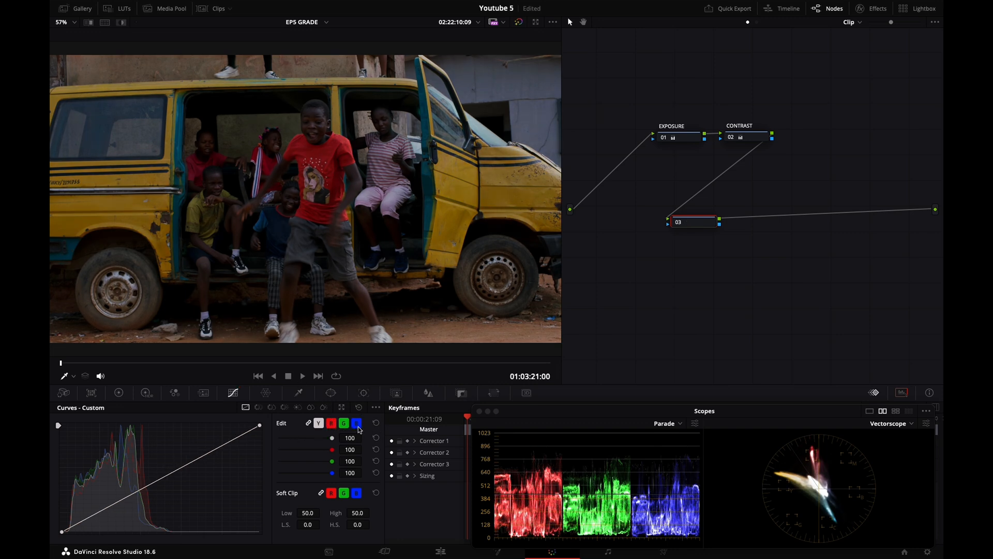
On the B curve, lower the highlight endpoint and add a lowered midtone point for warmth.
{"action": "left_click", "coordinate": [356, 422]}
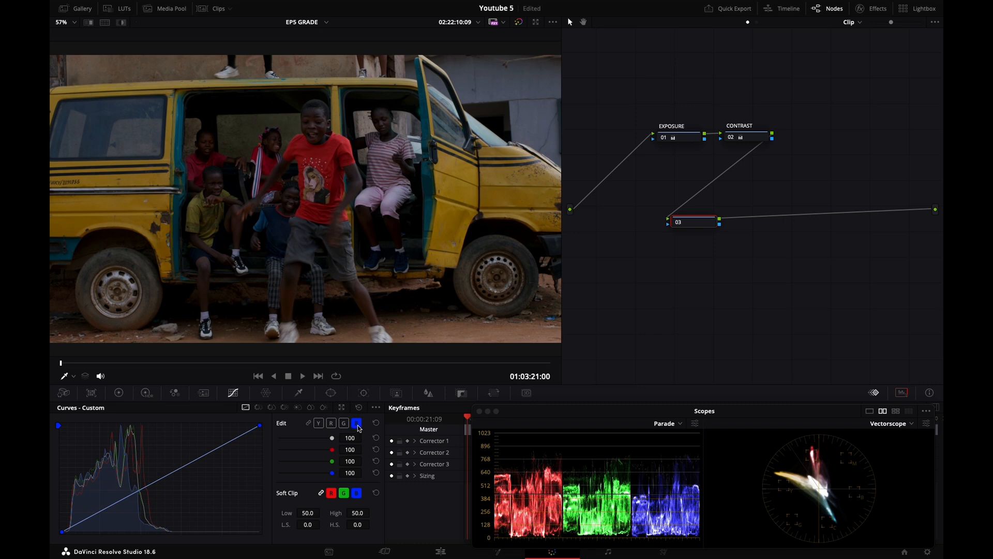
{"action": "mouse_move", "coordinate": [260, 426]}
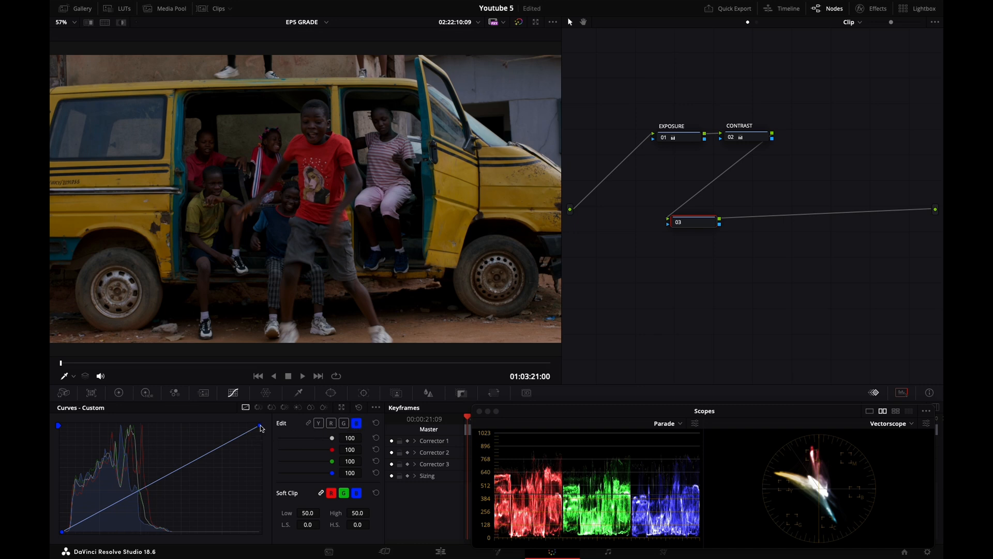
{"action": "left_click_drag", "start_coordinate": [258, 424], "coordinate": [260, 441]}
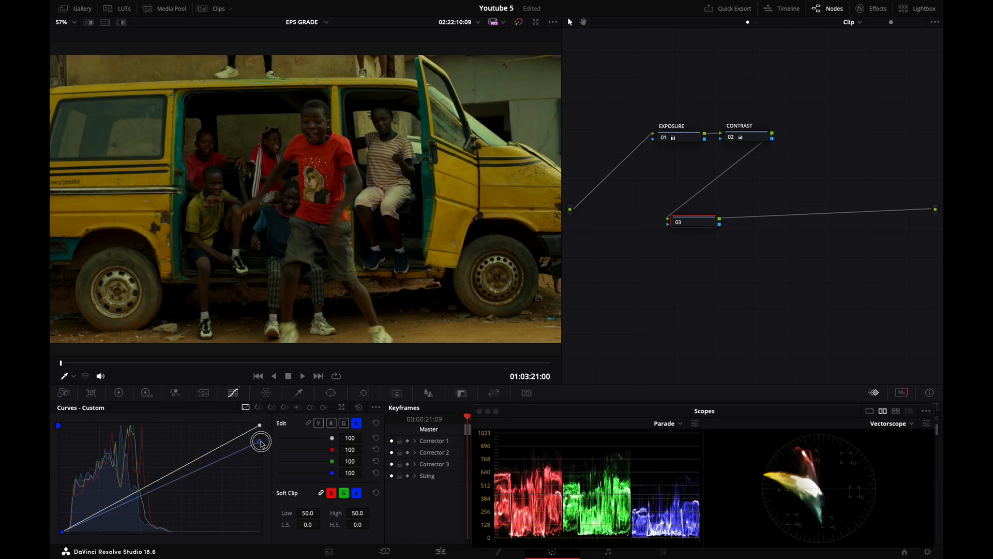
{"action": "left_click_drag", "start_coordinate": [261, 440], "coordinate": [260, 441]}
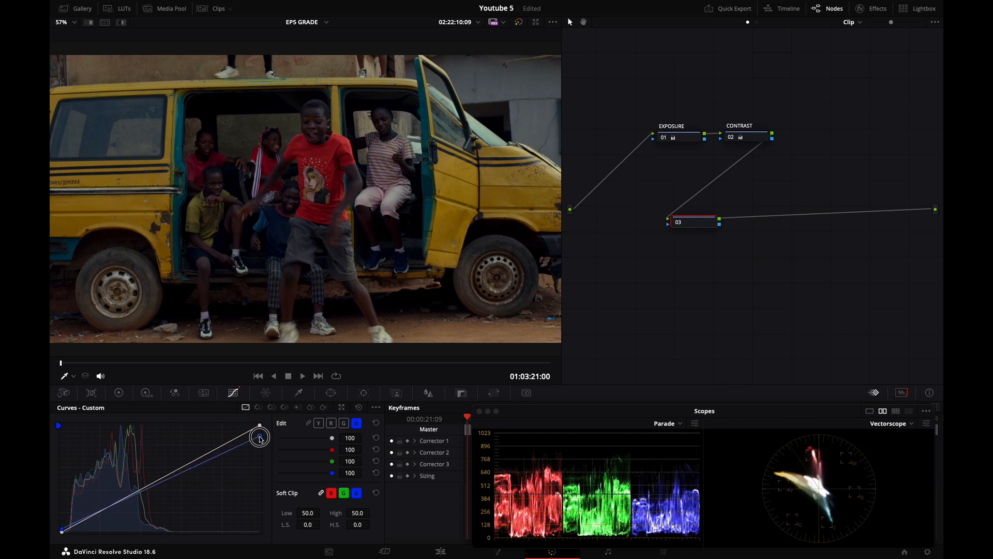
{"action": "left_click_drag", "start_coordinate": [258, 439], "coordinate": [65, 531]}
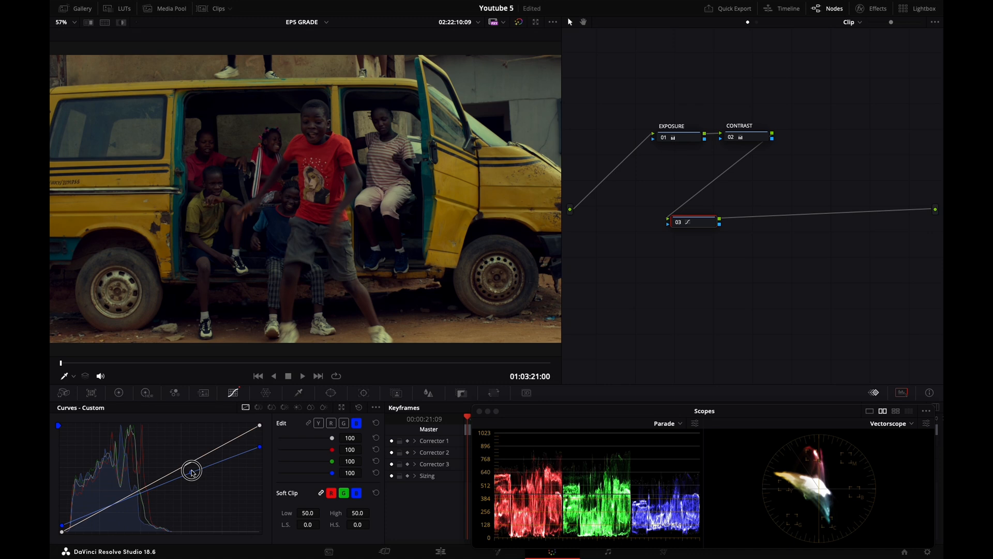
{"action": "left_click_drag", "start_coordinate": [192, 472], "coordinate": [102, 510]}
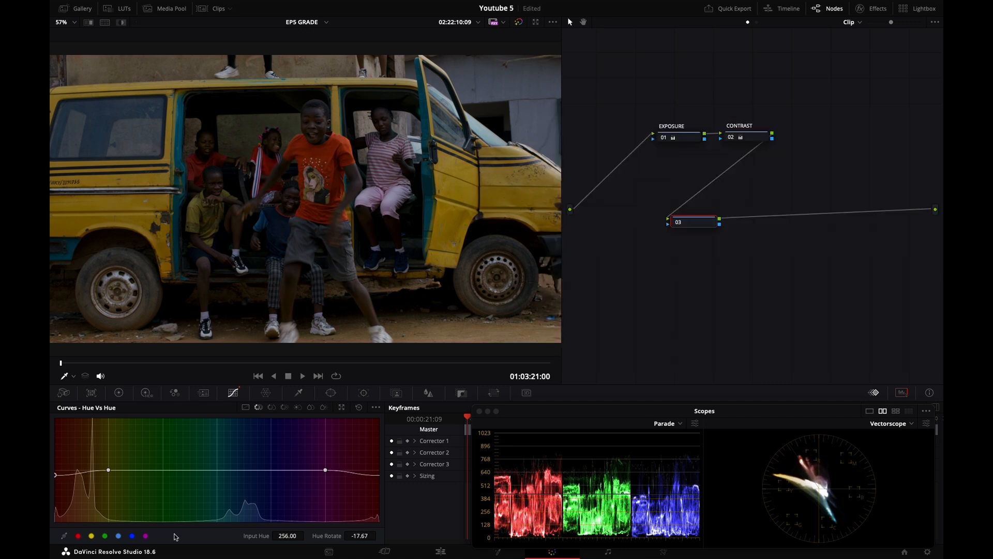
Drag the Hue vs Hue red point toward orange to turn the shirt orange.
{"action": "left_click_drag", "start_coordinate": [108, 470], "coordinate": [98, 448]}
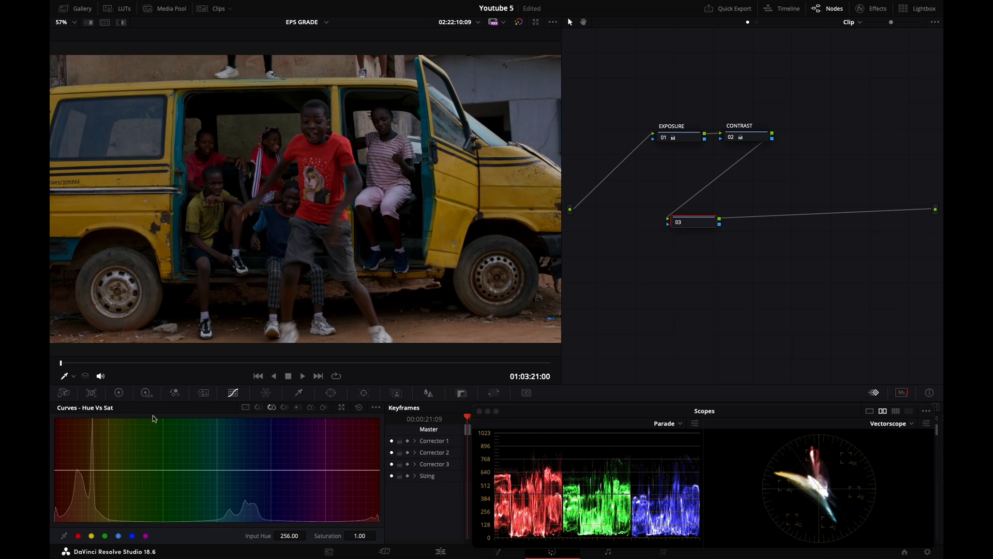
{"action": "mouse_move", "coordinate": [183, 406]}
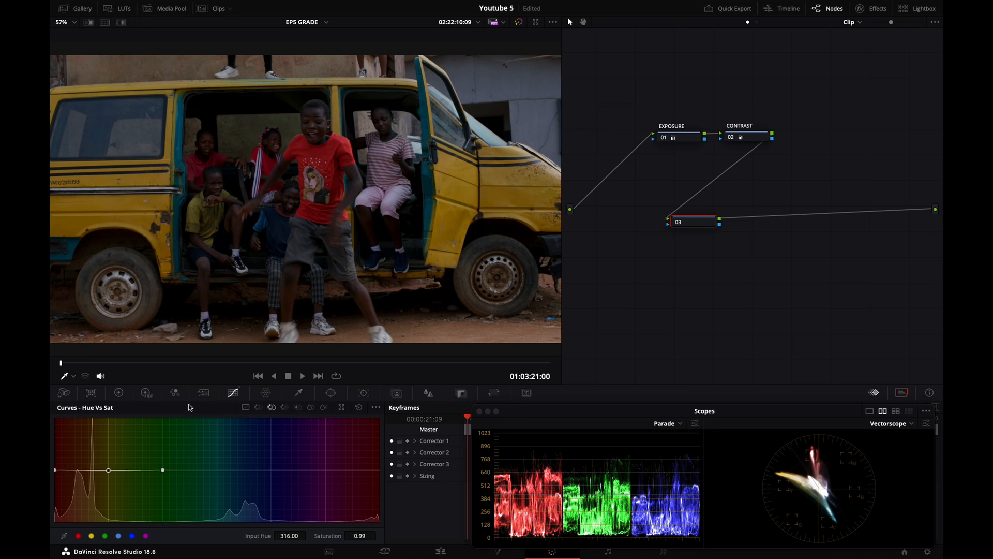
Drag a Hue vs Sat point around the orange-yellow hues to test saturation.
{"action": "left_click_drag", "start_coordinate": [108, 470], "coordinate": [108, 486]}
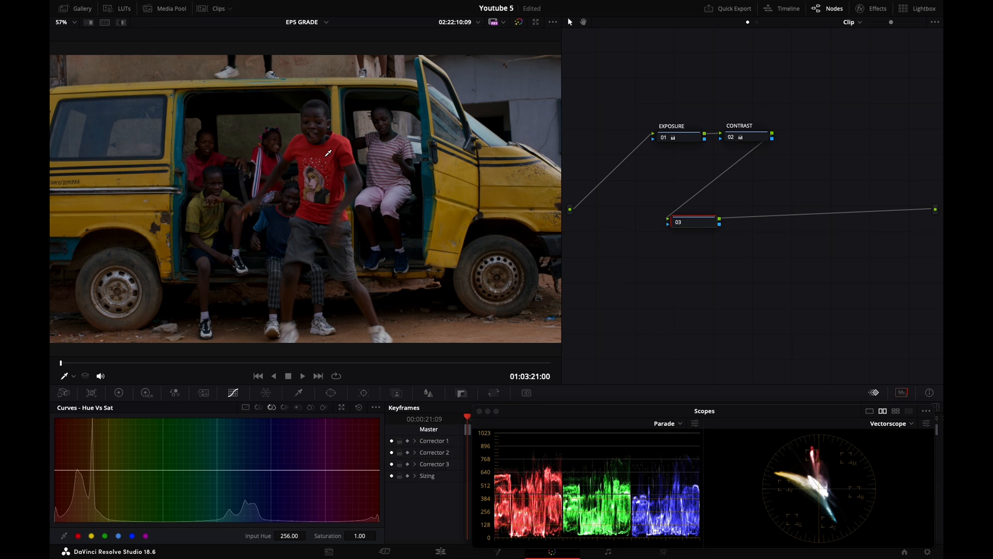
On Hue vs Lum, brighten and darken the orange tones, then ease back toward neutral.
{"action": "left_click", "coordinate": [329, 393]}
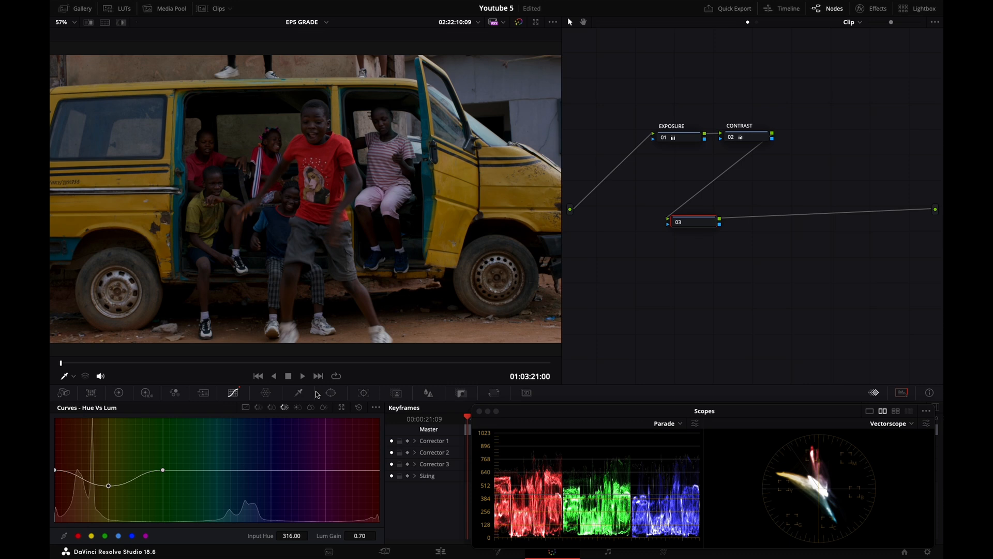
{"action": "left_click_drag", "start_coordinate": [108, 486], "coordinate": [108, 505]}
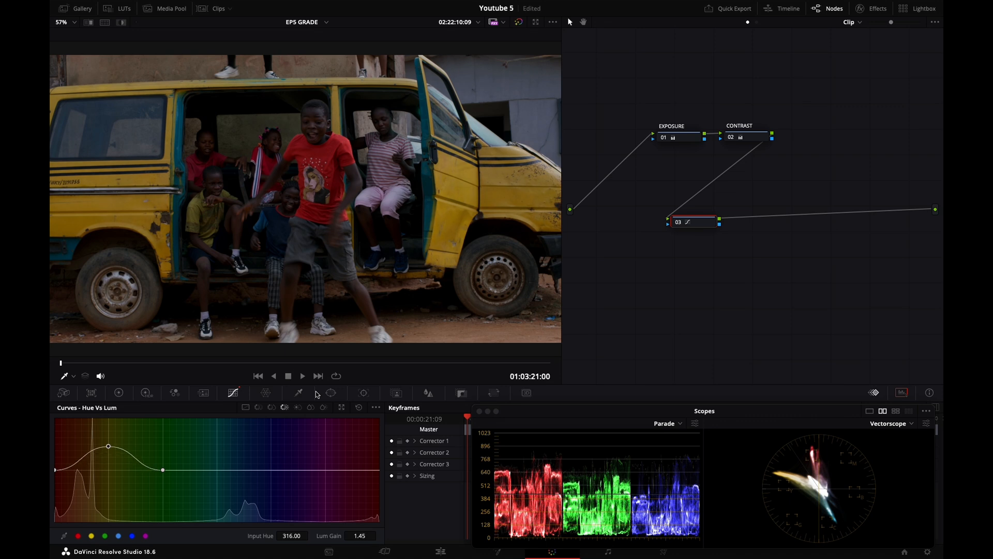
{"action": "left_click_drag", "start_coordinate": [108, 447], "coordinate": [107, 442]}
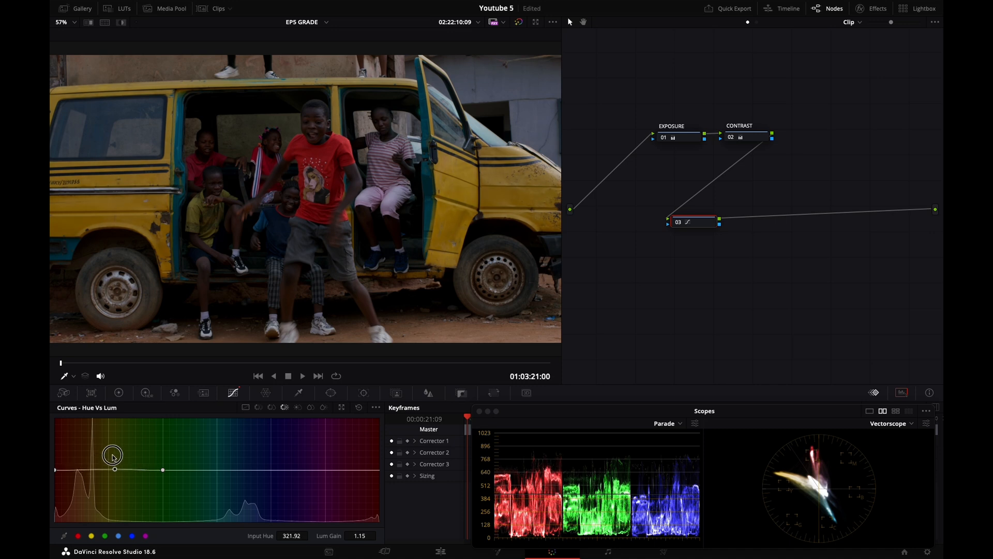
{"action": "left_click_drag", "start_coordinate": [115, 456], "coordinate": [109, 490]}
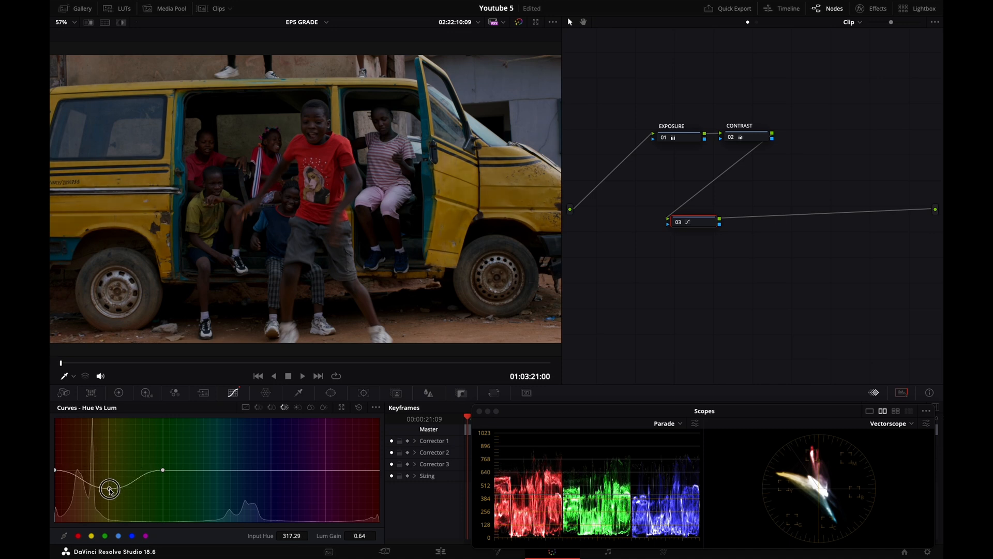
{"action": "left_click_drag", "start_coordinate": [109, 490], "coordinate": [109, 456]}
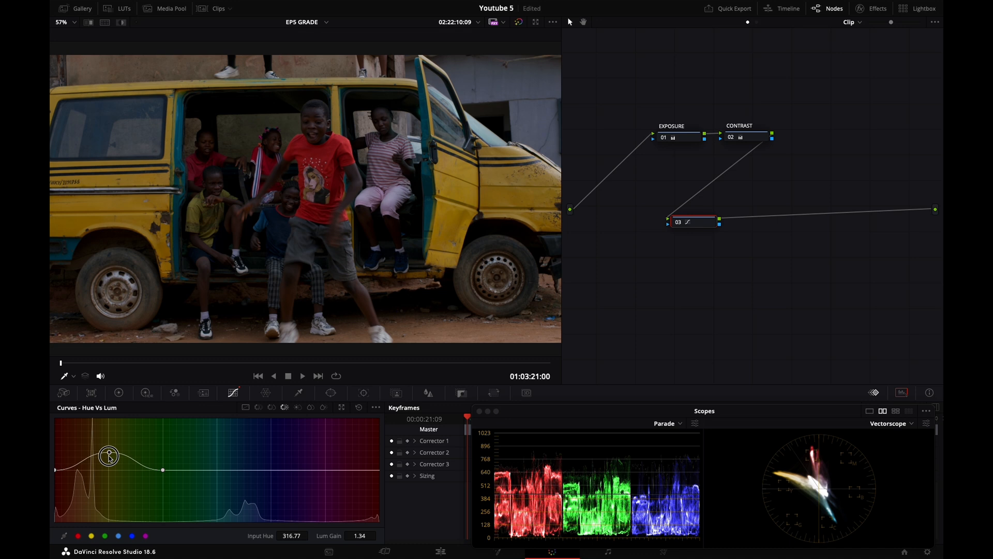
{"action": "left_click_drag", "start_coordinate": [108, 455], "coordinate": [139, 461]}
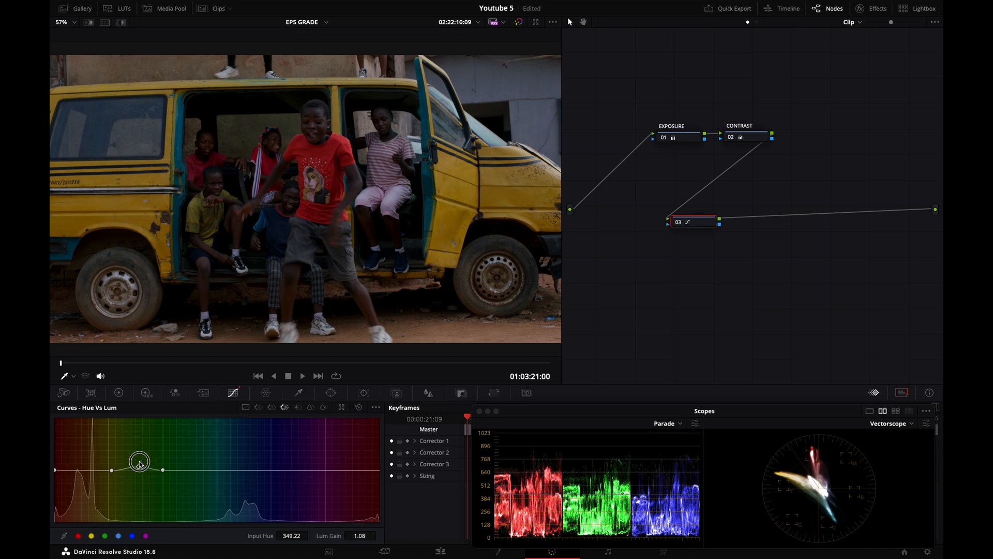
{"action": "left_click_drag", "start_coordinate": [139, 460], "coordinate": [139, 464]}
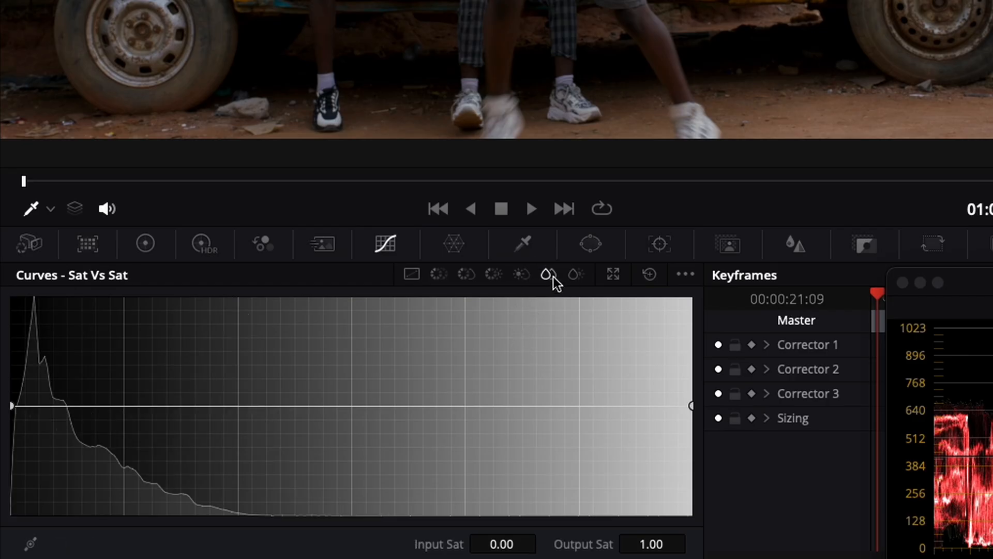
View the Sat vs Lum and Hue vs Hue curves, ending on Hue vs Lum.
{"action": "left_click", "coordinate": [546, 274]}
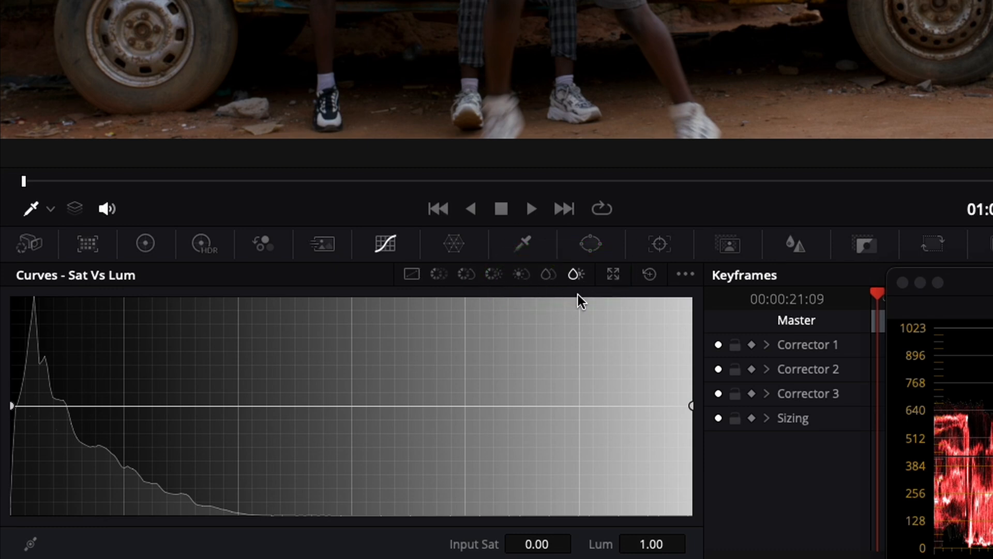
{"action": "mouse_move", "coordinate": [556, 291]}
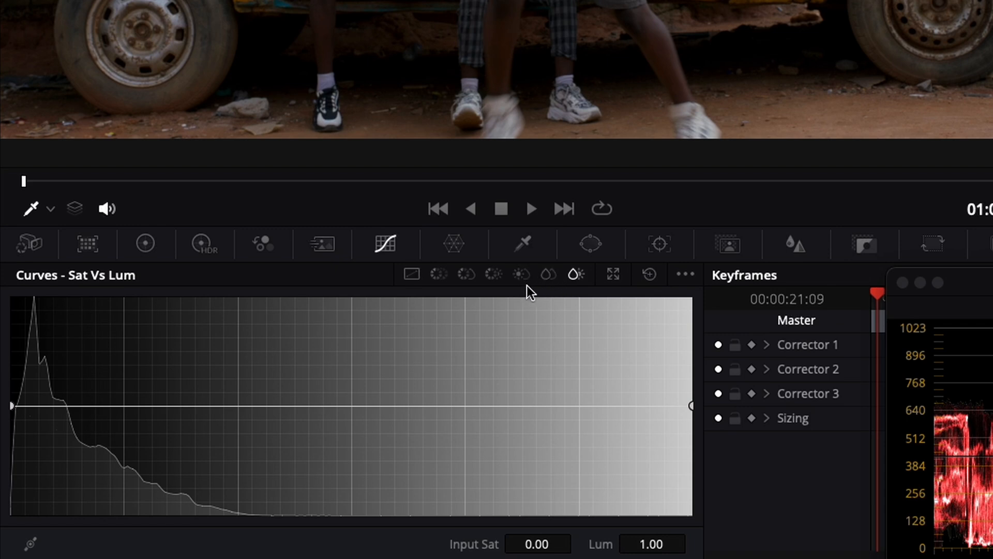
{"action": "mouse_move", "coordinate": [506, 288]}
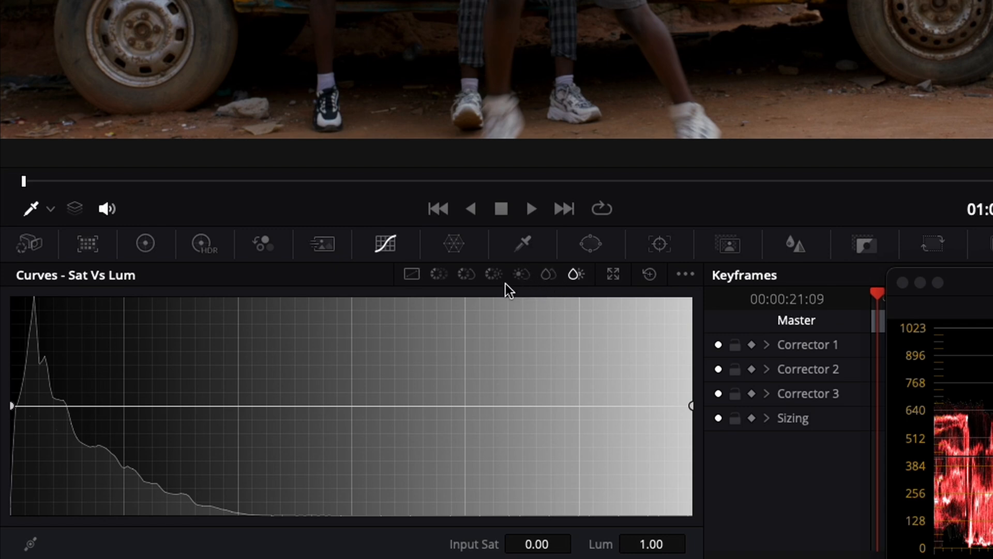
{"action": "mouse_move", "coordinate": [471, 293]}
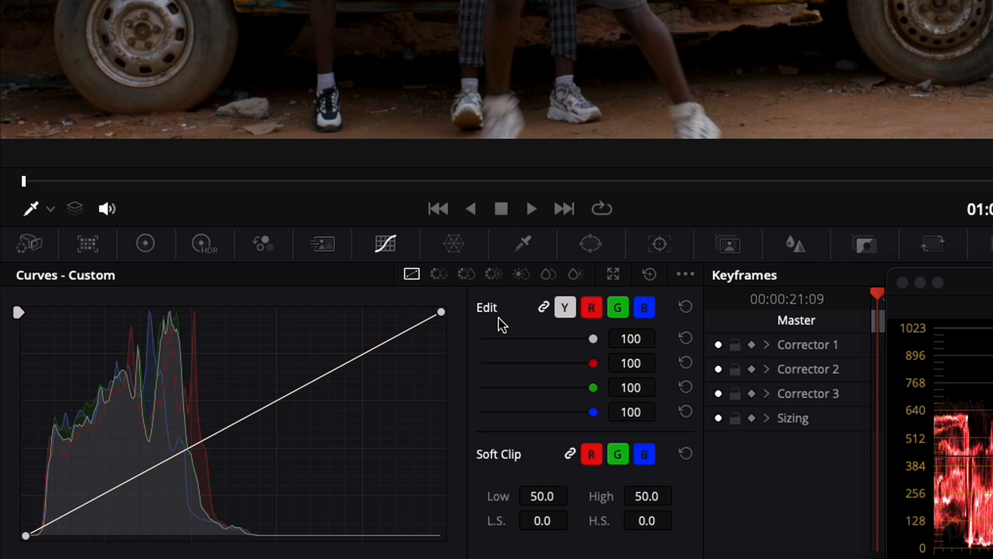
{"action": "mouse_move", "coordinate": [440, 291]}
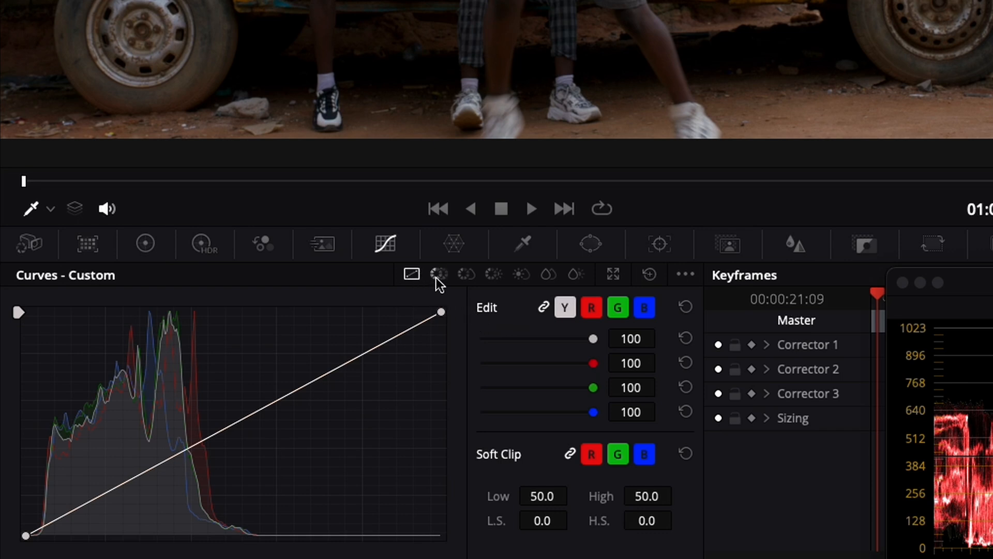
{"action": "left_click", "coordinate": [465, 273]}
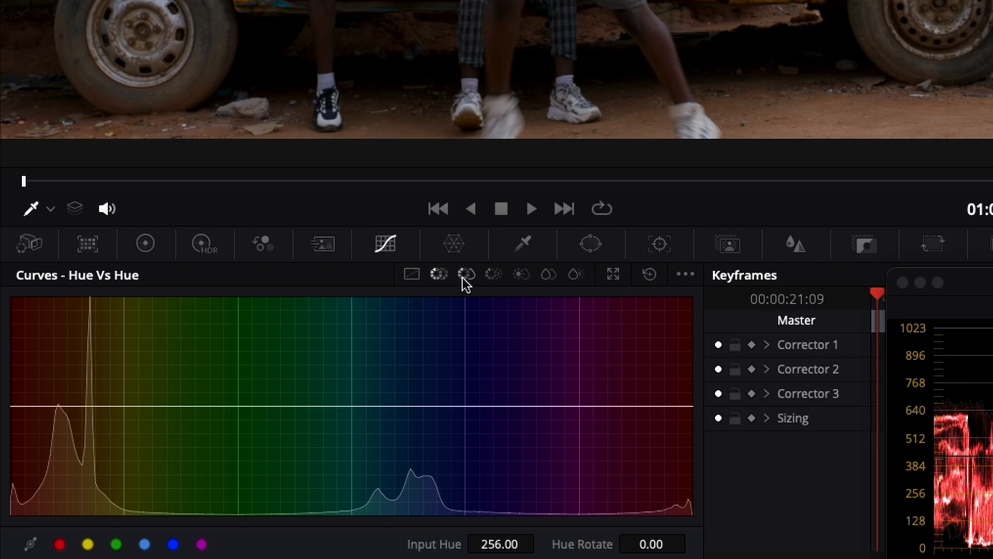
{"action": "left_click", "coordinate": [493, 274]}
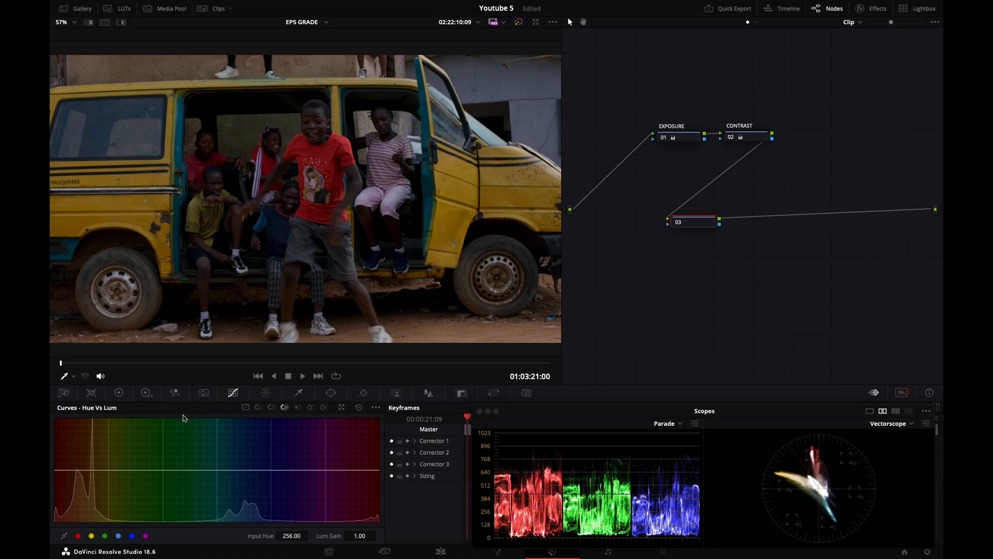
Check the colour wheels, return to curves, and add Hue vs Hue points on the yellows.
{"action": "left_click", "coordinate": [118, 392]}
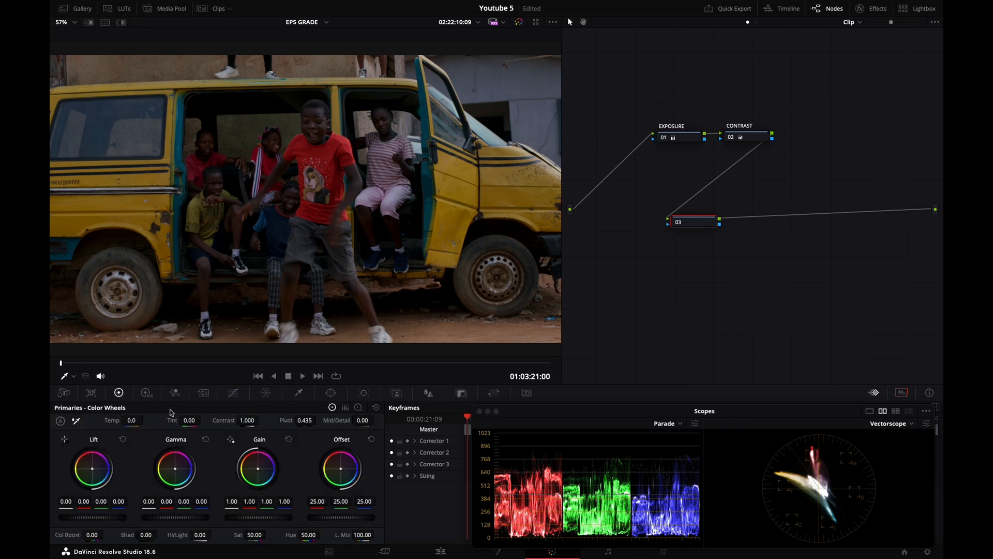
{"action": "left_click", "coordinate": [233, 393]}
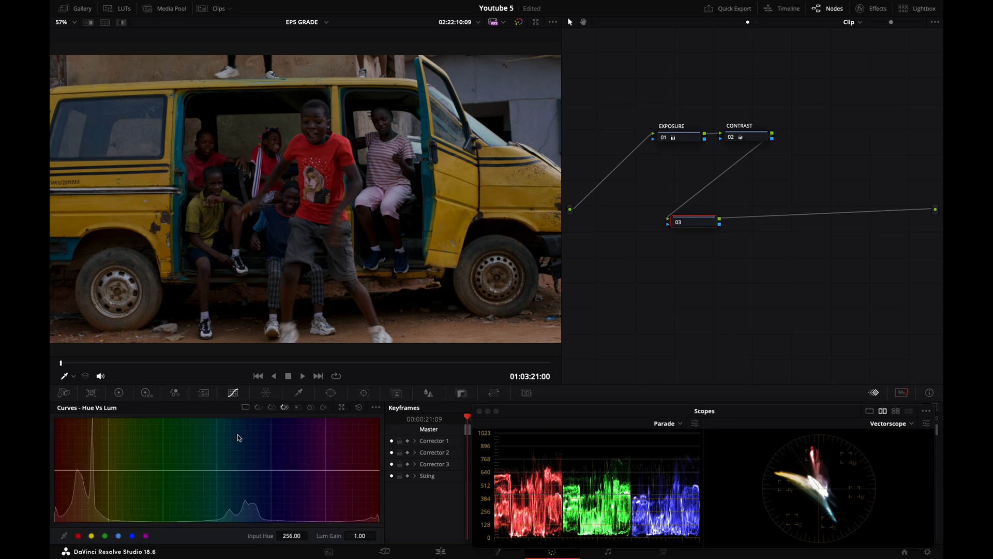
{"action": "mouse_move", "coordinate": [258, 415]}
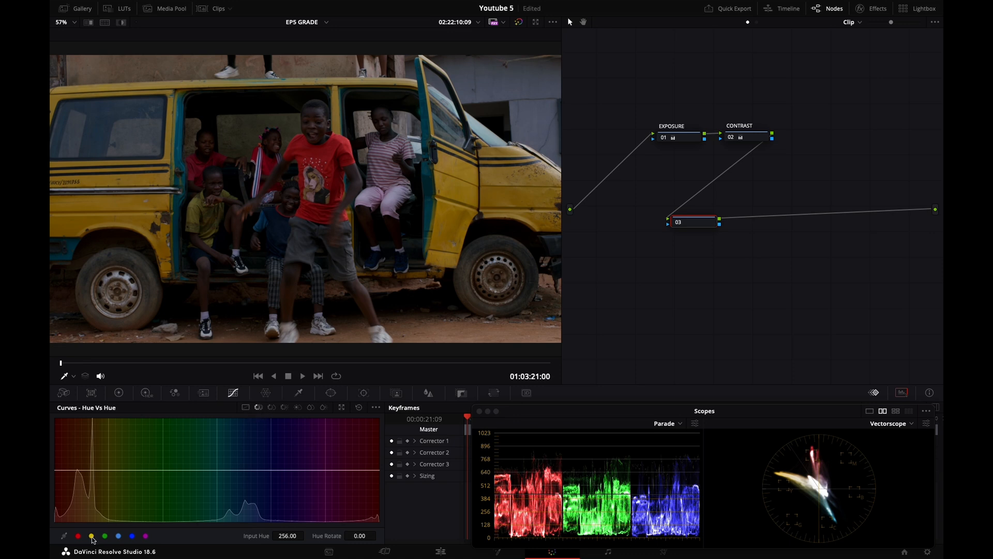
{"action": "left_click", "coordinate": [111, 469]}
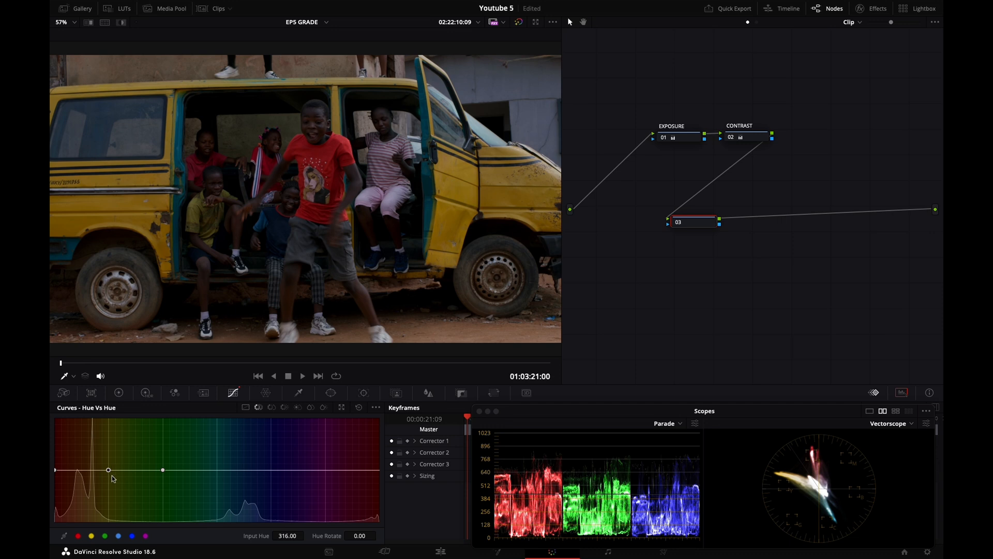
Swing the van's yellow between lime green and orange, settling near its original hue.
{"action": "left_click_drag", "start_coordinate": [107, 470], "coordinate": [107, 474]}
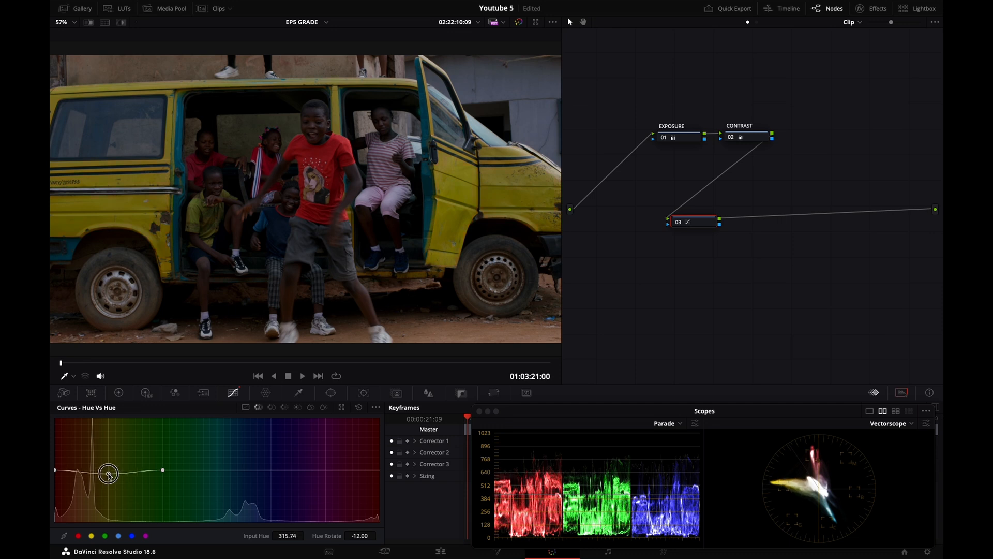
{"action": "left_click_drag", "start_coordinate": [107, 474], "coordinate": [107, 466]}
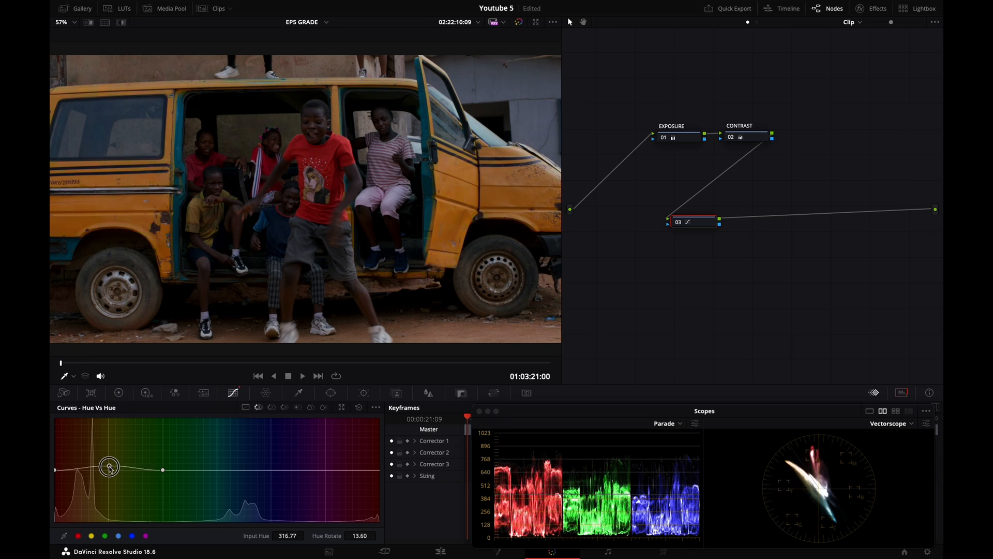
{"action": "left_click_drag", "start_coordinate": [109, 465], "coordinate": [100, 475]}
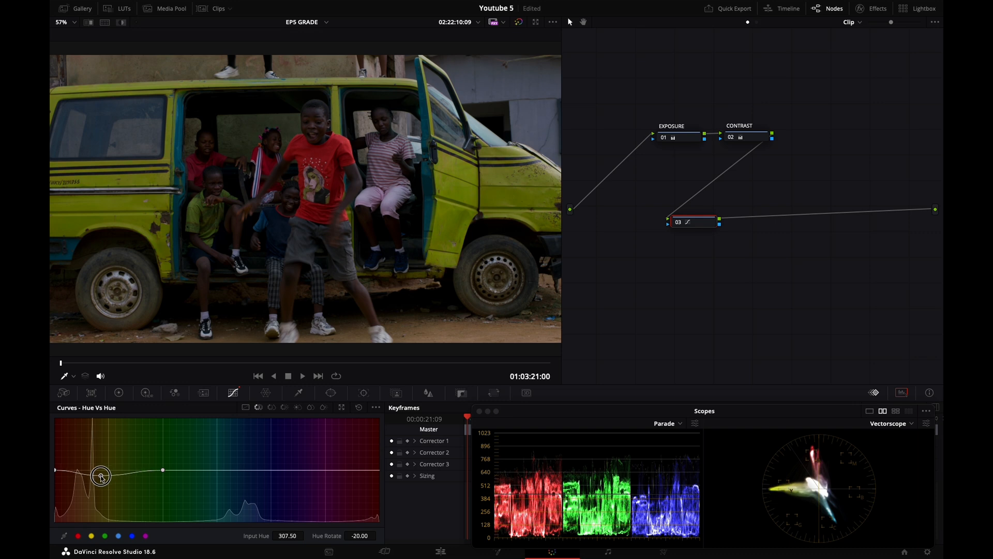
{"action": "left_click_drag", "start_coordinate": [101, 478], "coordinate": [101, 466]}
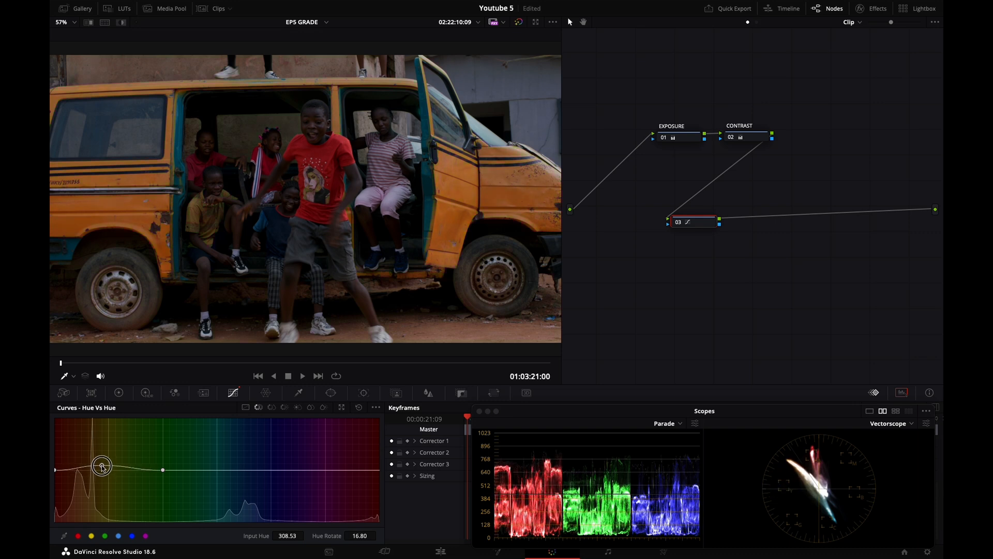
{"action": "left_click_drag", "start_coordinate": [101, 465], "coordinate": [100, 469]}
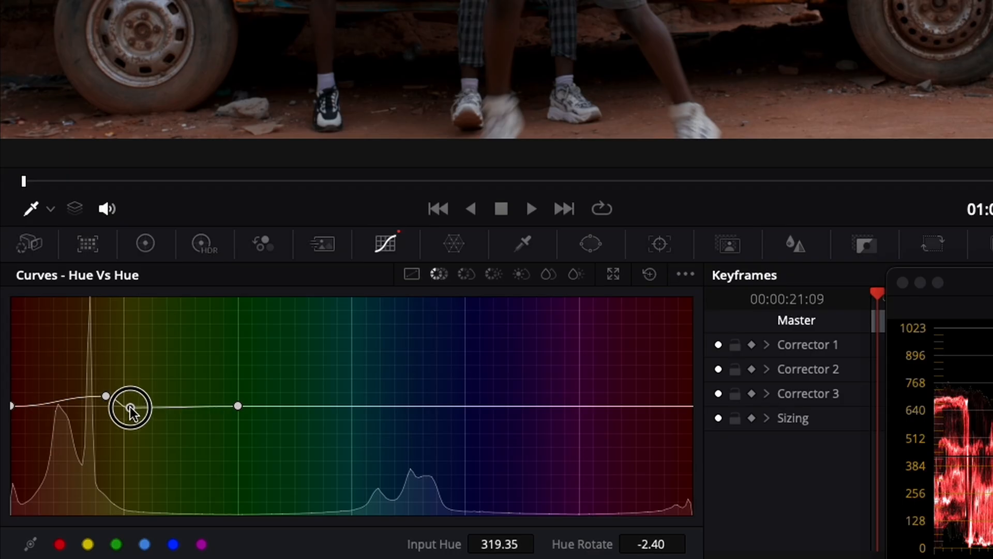
Pull the yellow-orange Hue vs Hue point down and raise the greenish-yellow point.
{"action": "left_click_drag", "start_coordinate": [131, 407], "coordinate": [131, 426]}
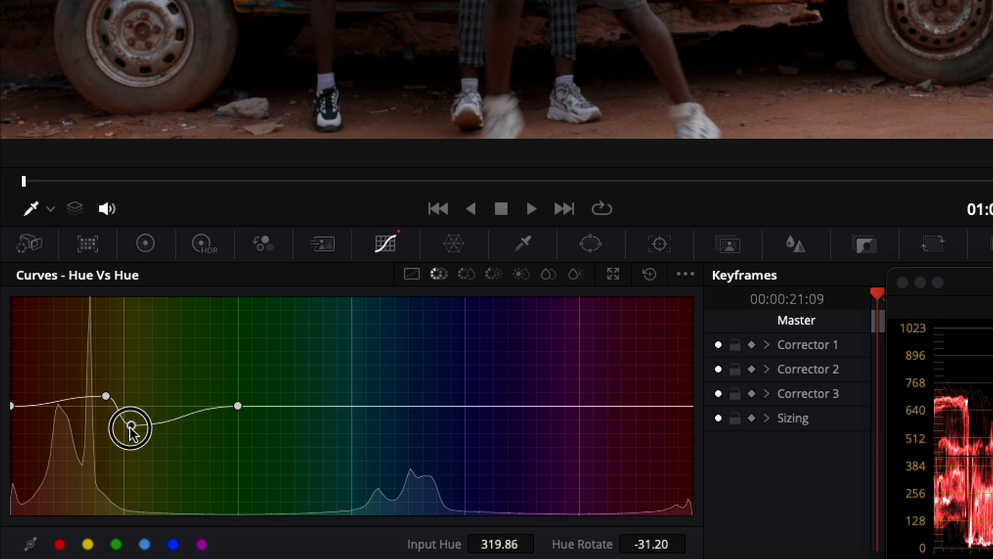
{"action": "left_click_drag", "start_coordinate": [132, 423], "coordinate": [129, 428]}
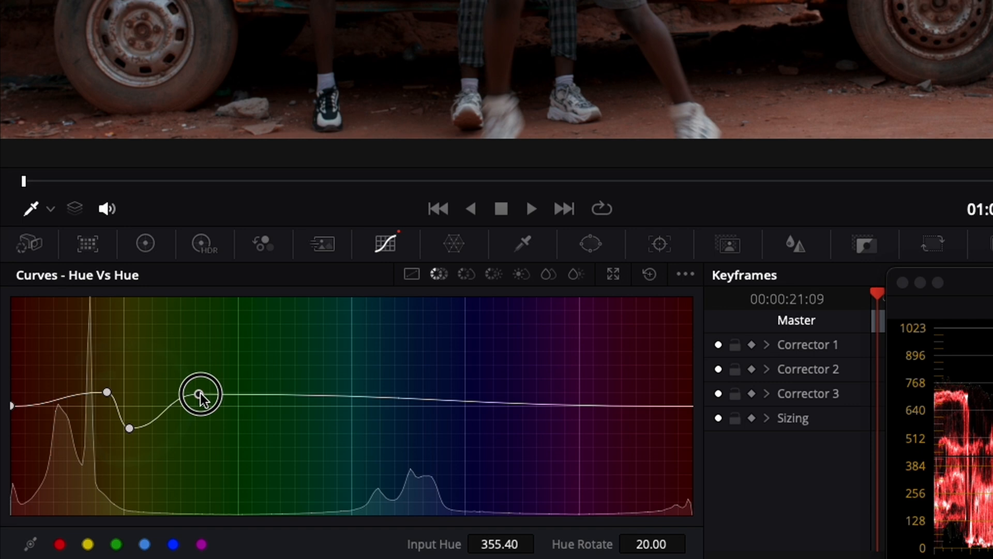
{"action": "left_click_drag", "start_coordinate": [197, 391], "coordinate": [222, 418]}
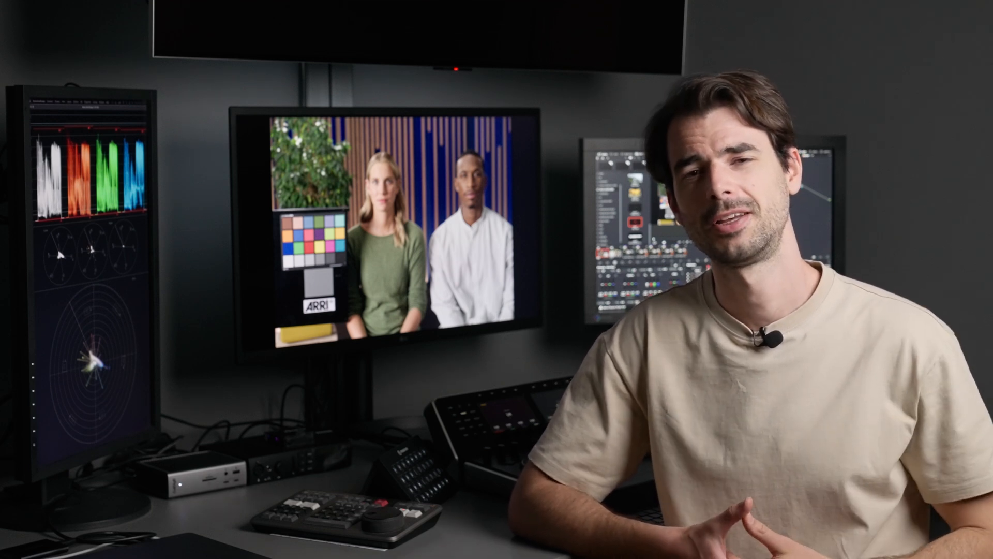
{"action": "left_click", "coordinate": [534, 496]}
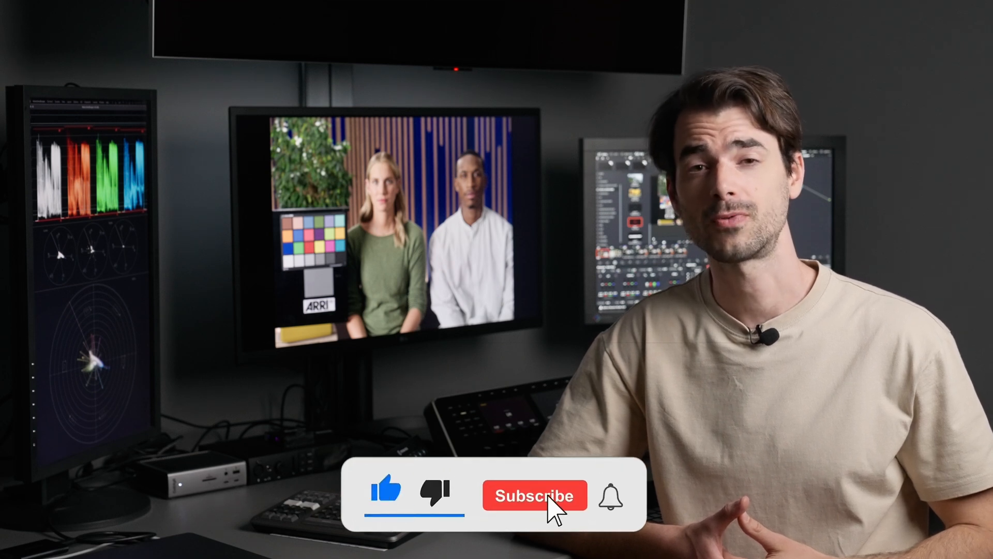
{"action": "left_click", "coordinate": [533, 496]}
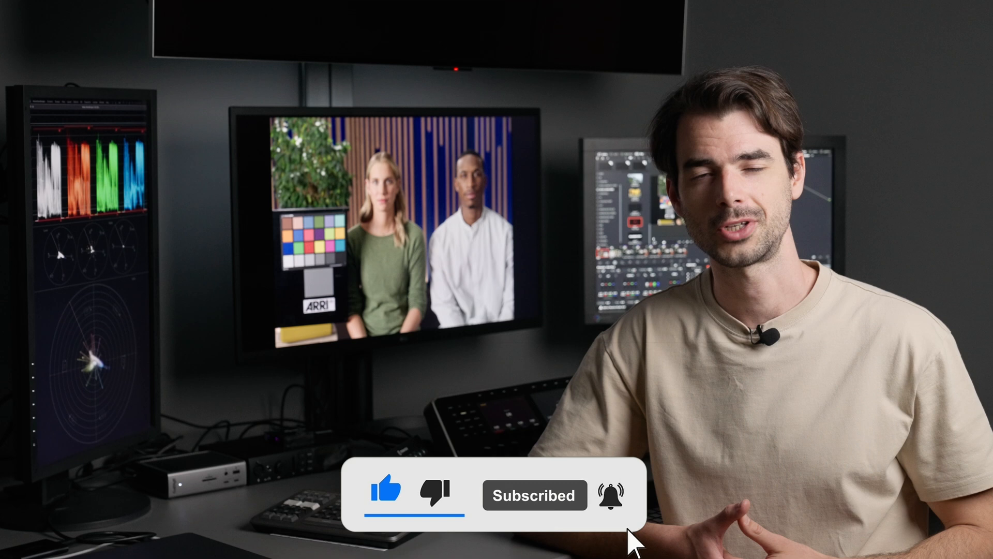